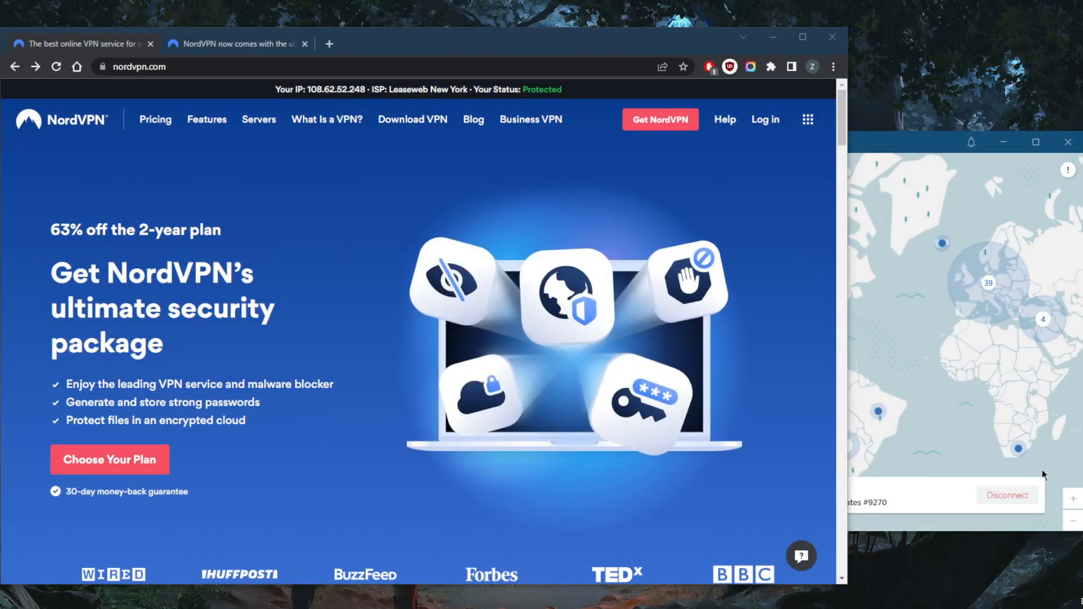
mouse_move(1001, 427)
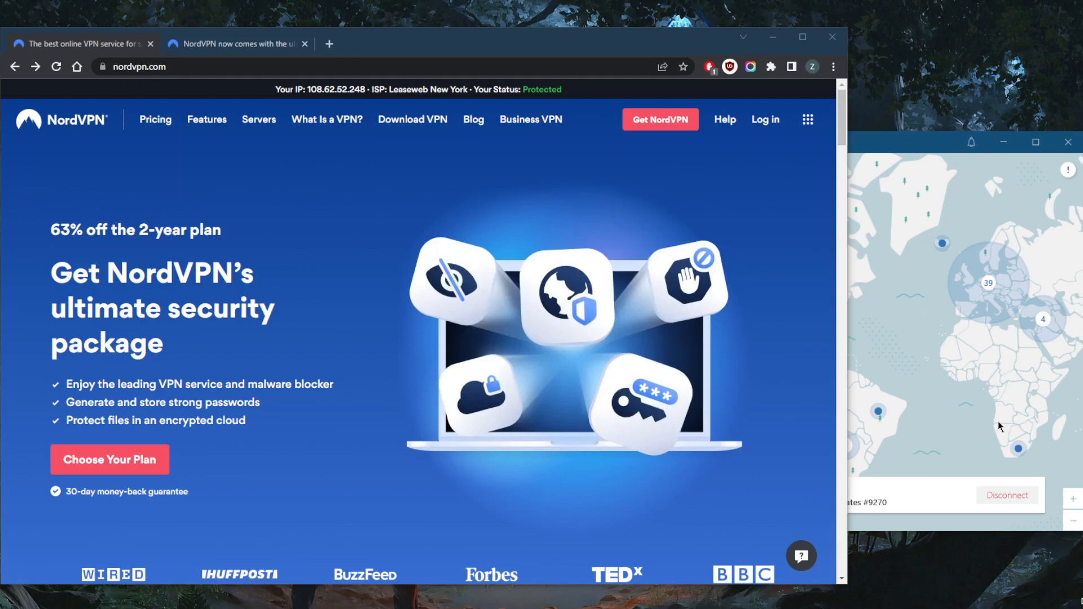
mouse_move(890, 366)
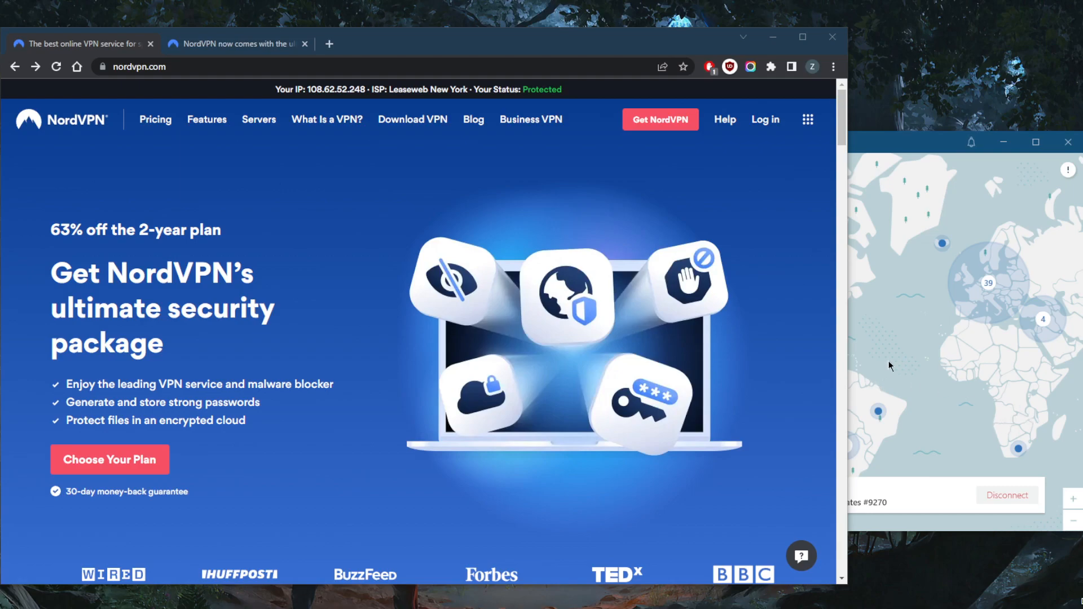
mouse_move(883, 357)
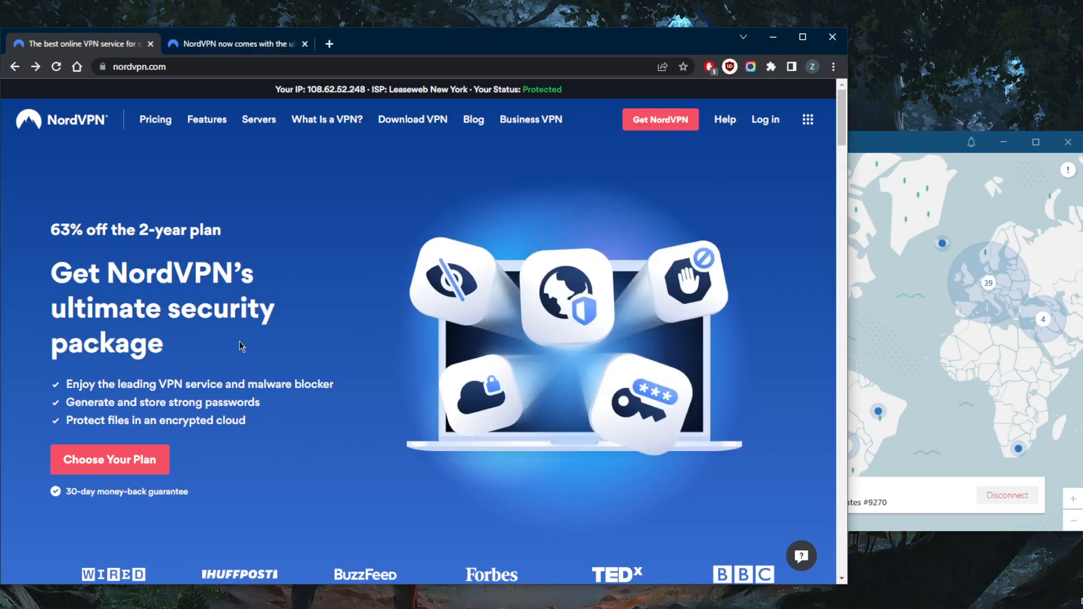
mouse_move(271, 350)
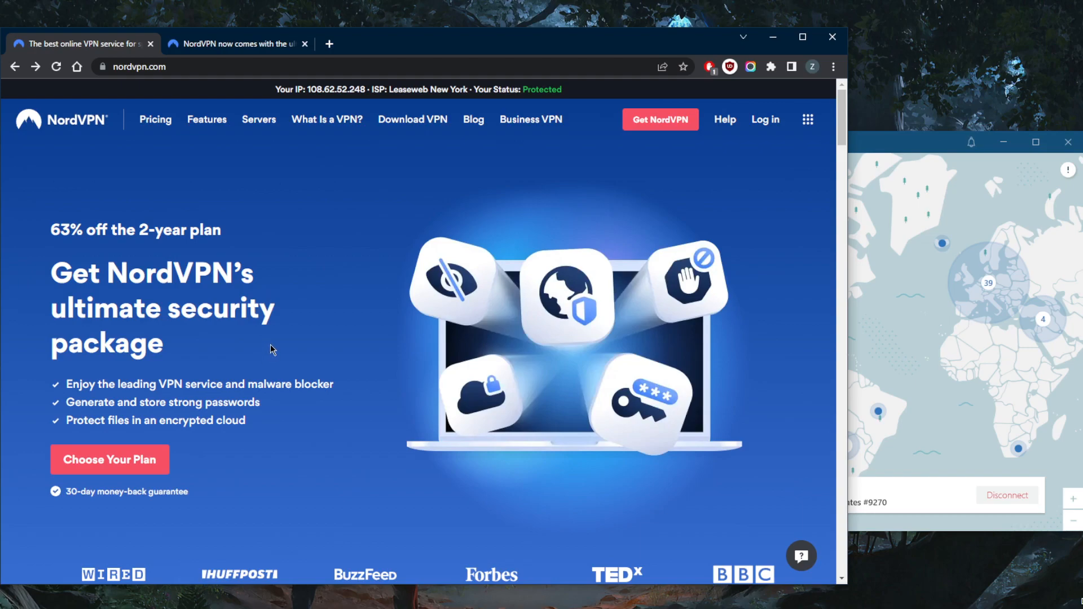
Open Pricing and scroll to the 2-year Ultimate, Plus and Standard plan cards.
scroll("down", 3)
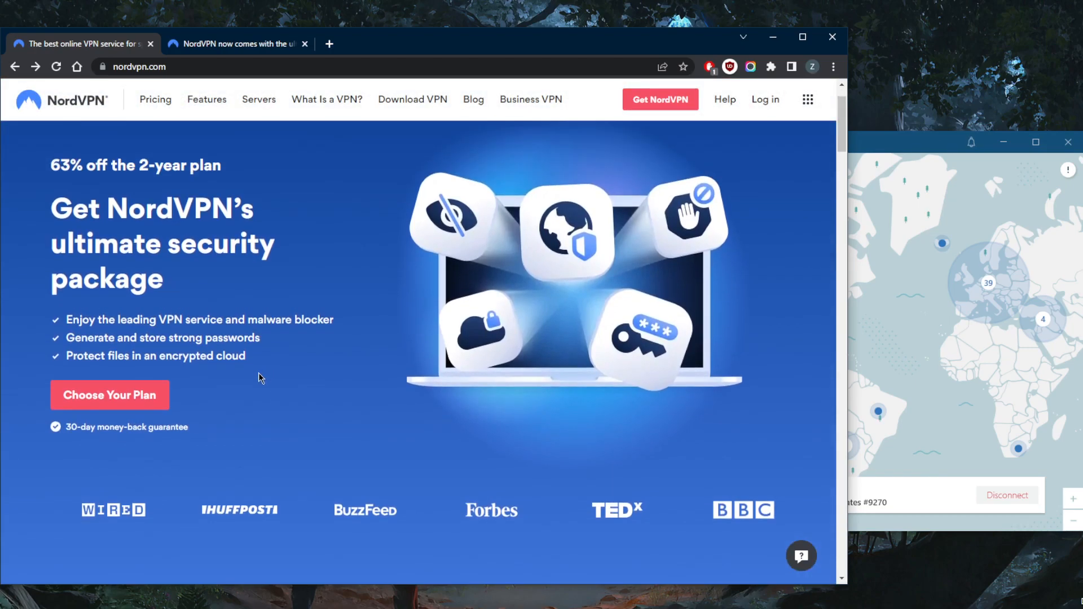
left_click(109, 395)
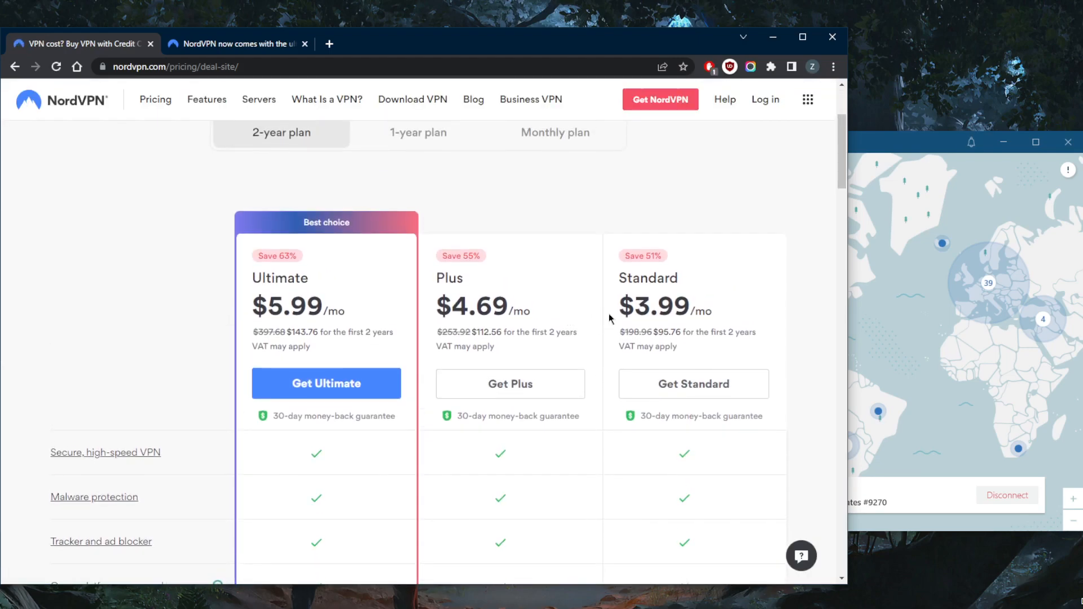
scroll("down", 3)
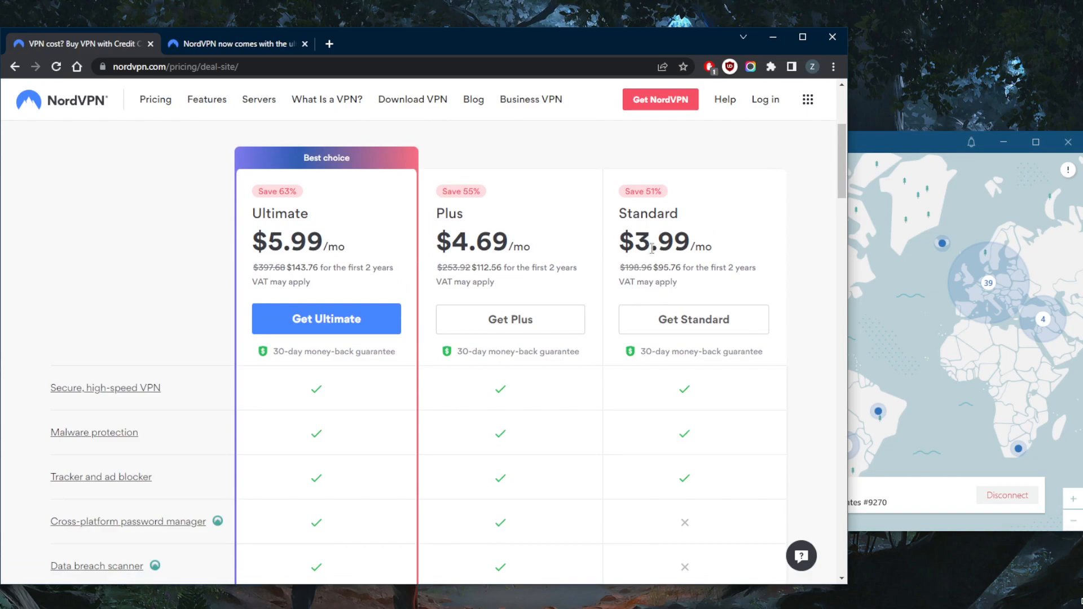
mouse_move(688, 267)
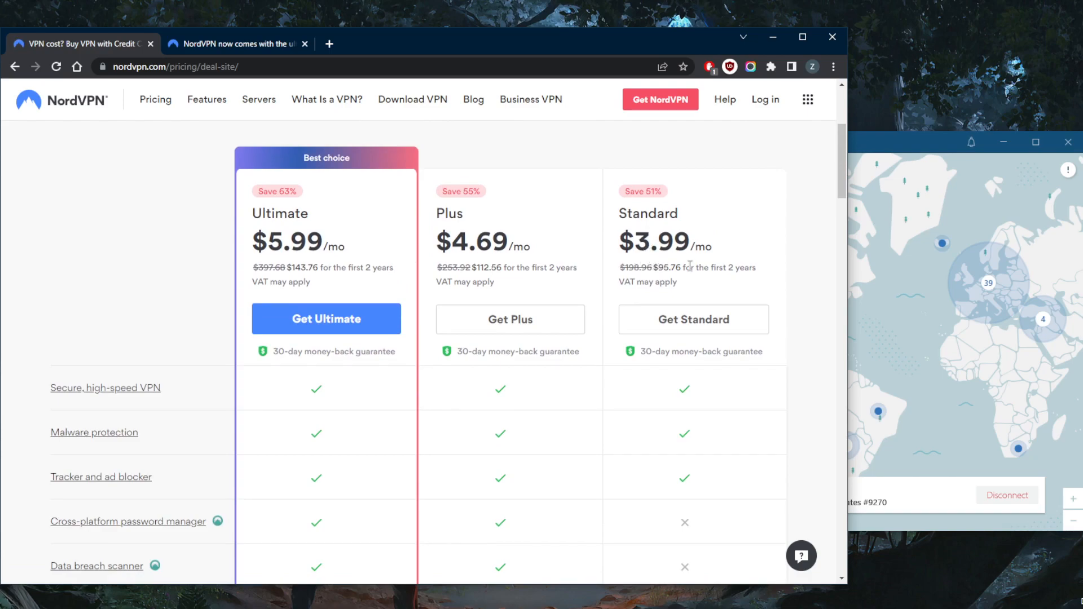
mouse_move(671, 282)
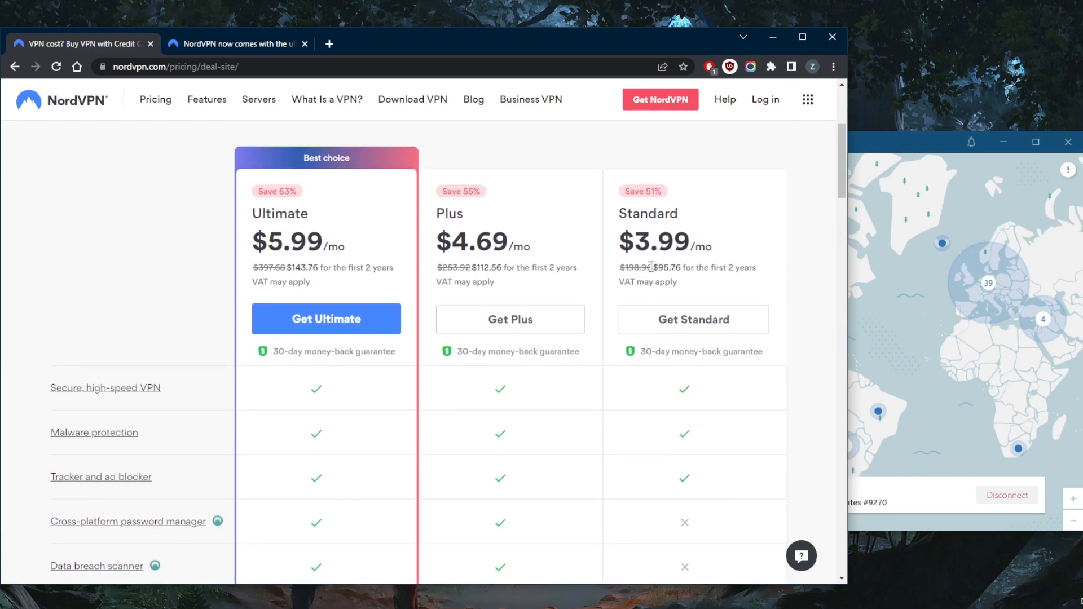
mouse_move(665, 267)
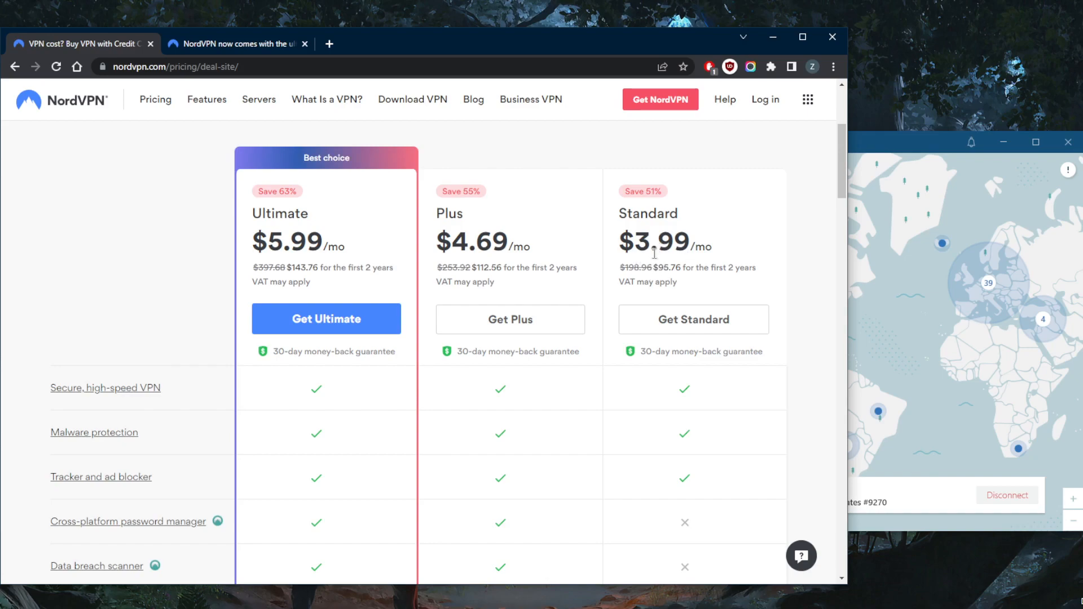
mouse_move(701, 285)
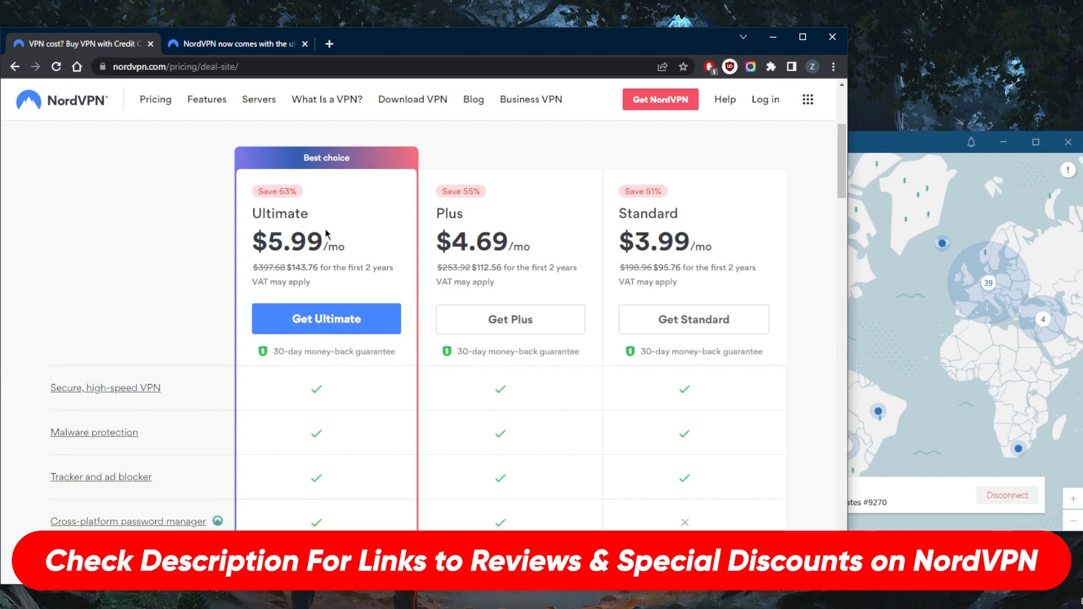
Switch to the second tab showing the YouTube deal with one month free.
left_click(240, 44)
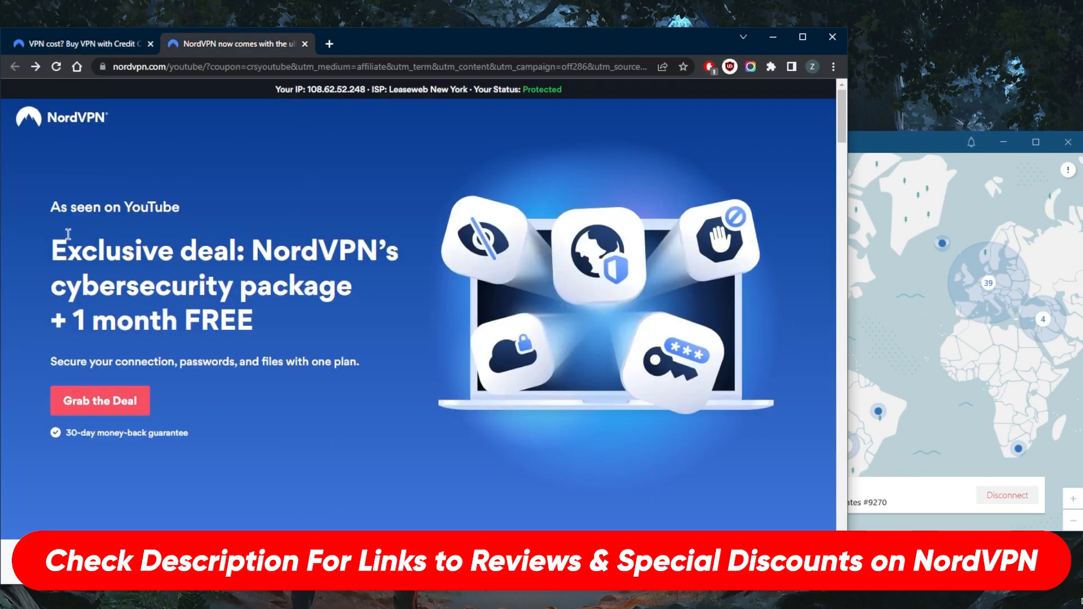
mouse_move(85, 249)
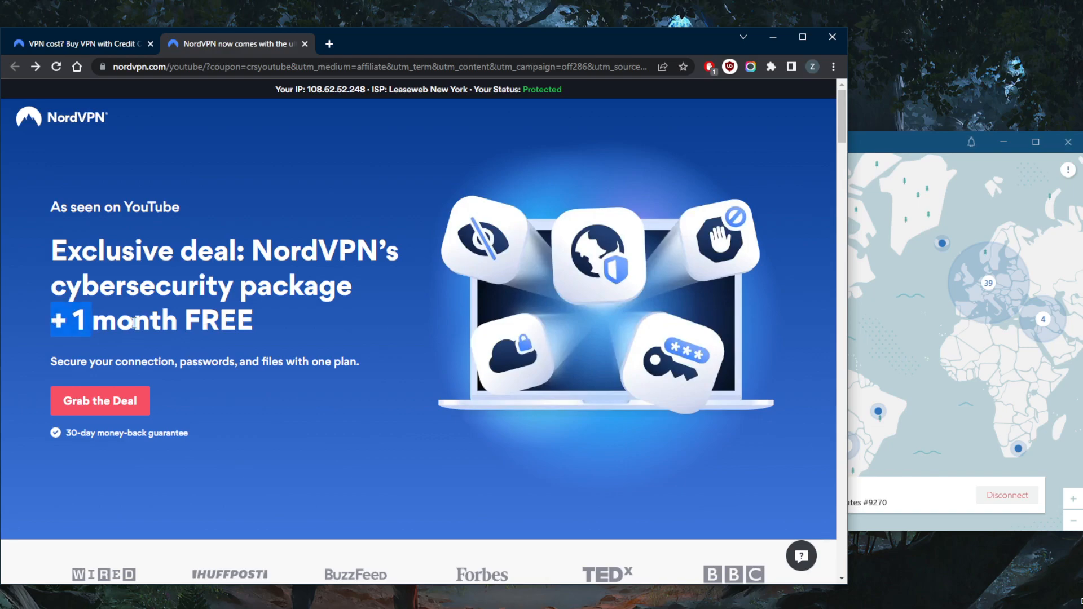
mouse_move(96, 409)
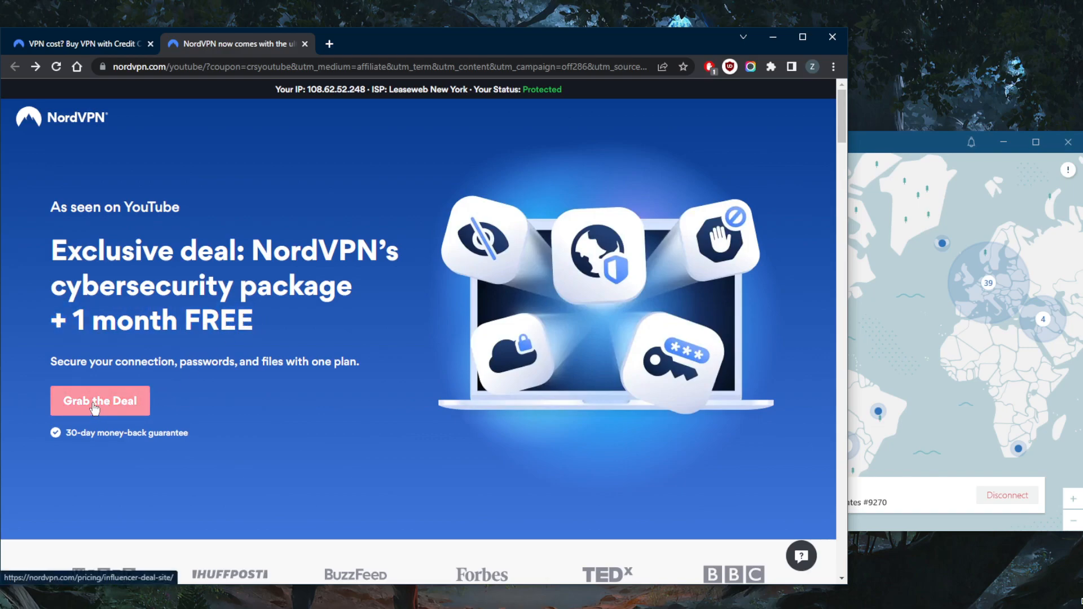
Grab the deal and scroll to the Standard, Plus and Complete 2-year plans.
left_click(100, 401)
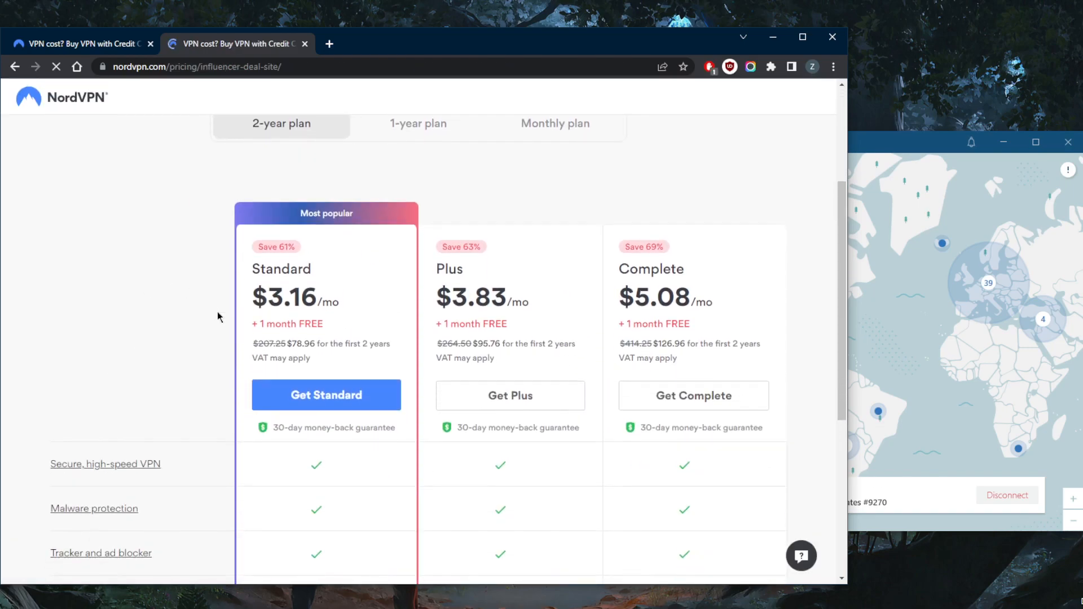
scroll("down", 3)
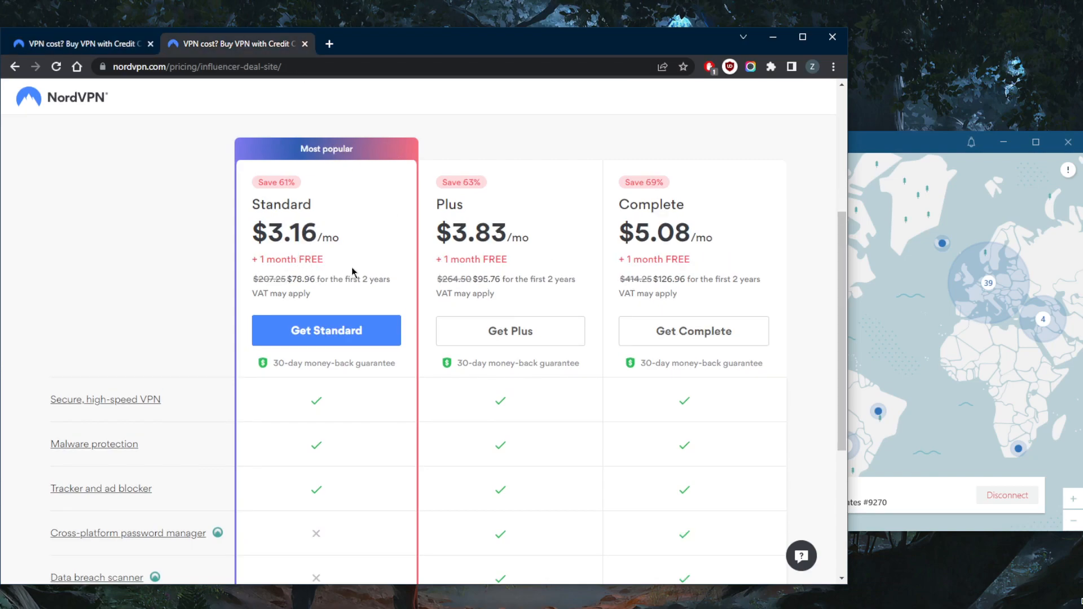
mouse_move(574, 268)
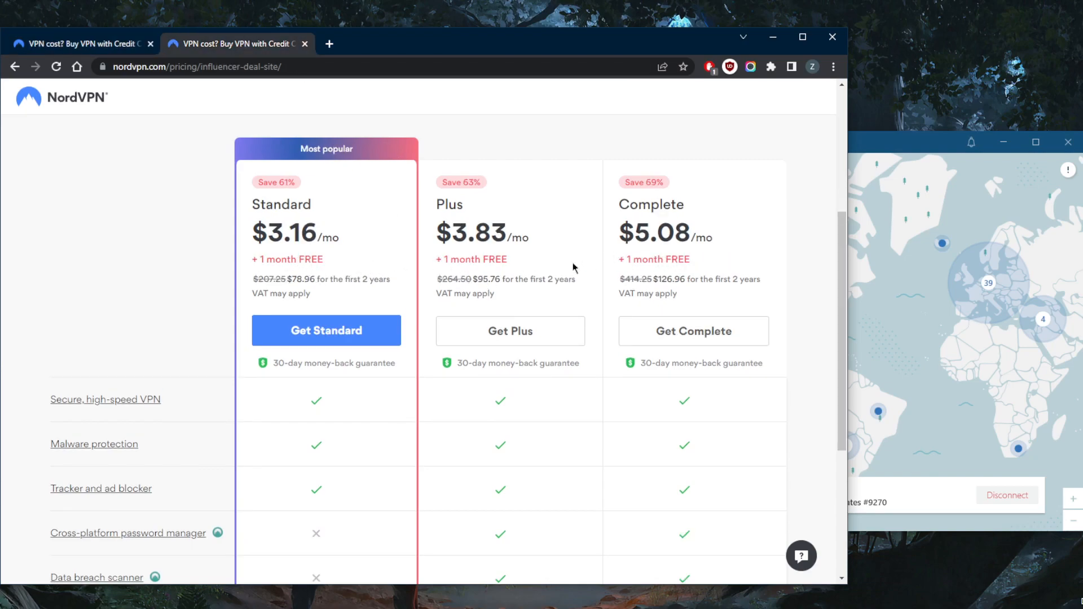
mouse_move(339, 274)
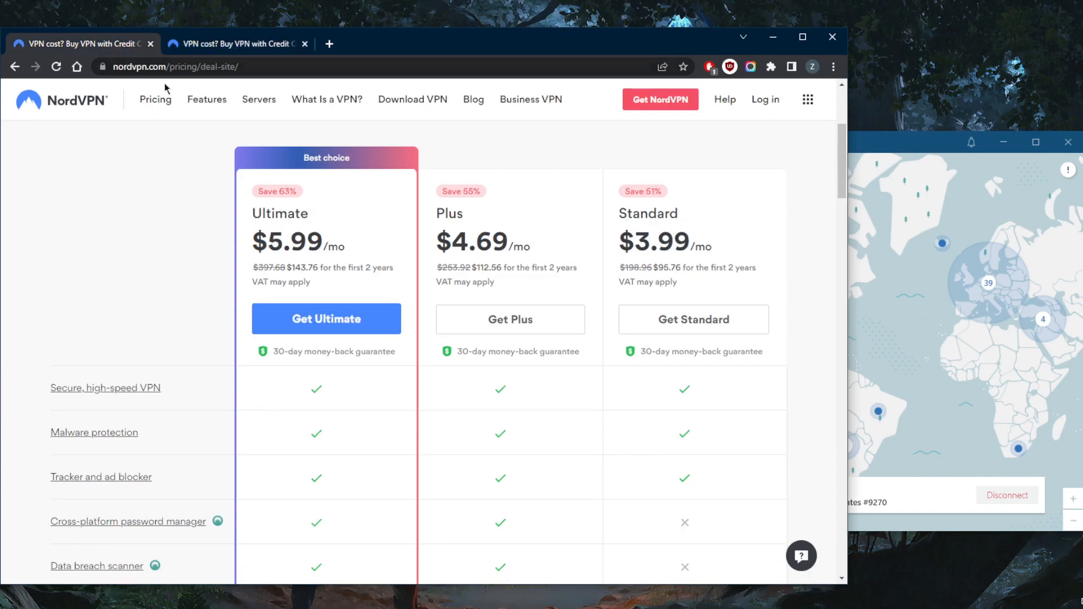
mouse_move(643, 249)
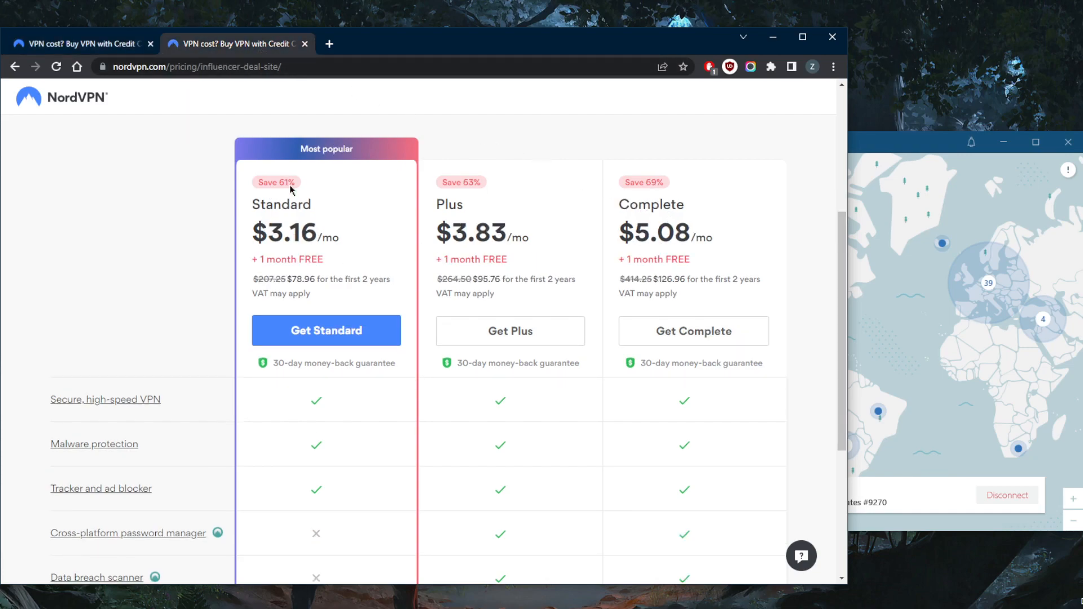
mouse_move(522, 219)
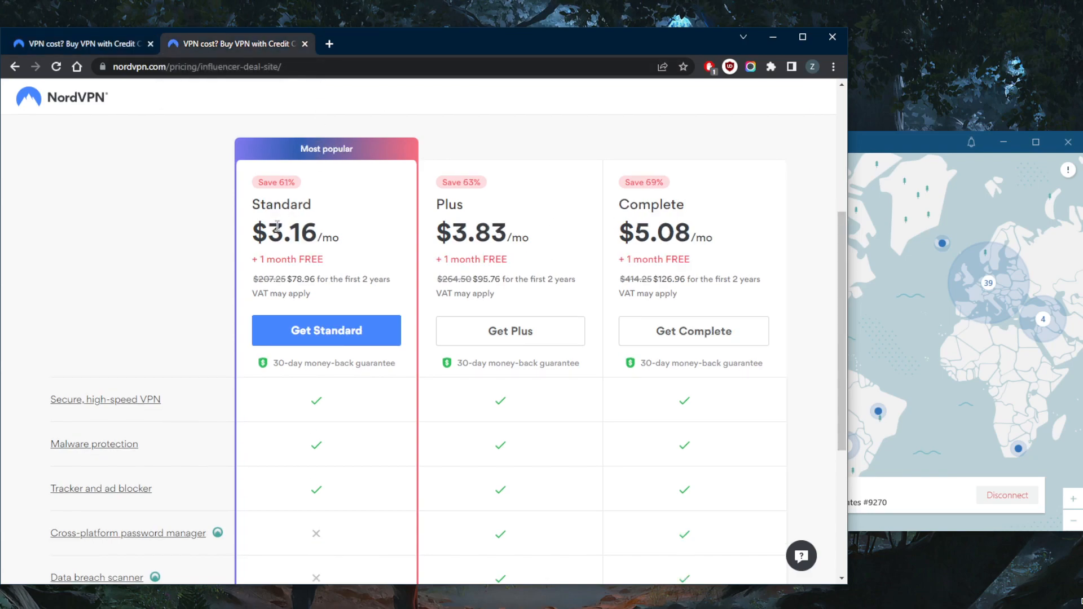
mouse_move(590, 335)
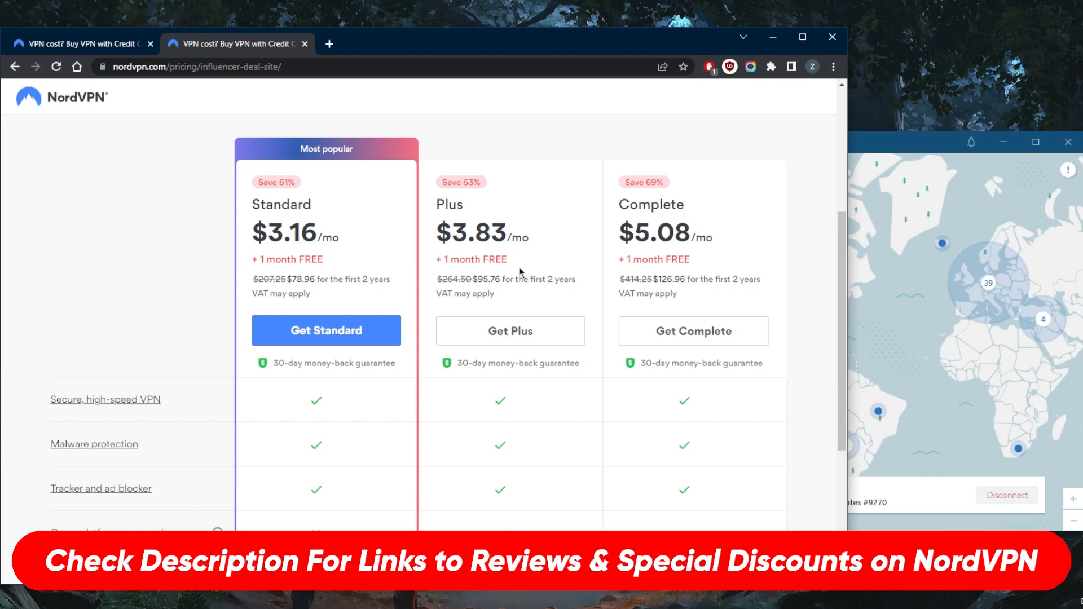
mouse_move(899, 301)
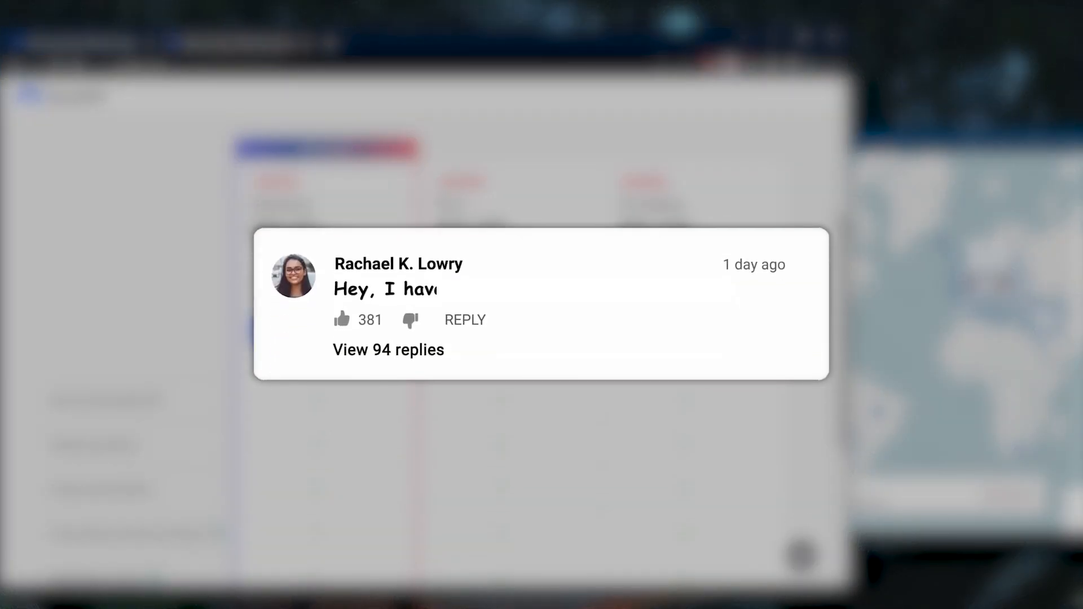
type("questions to ask.")
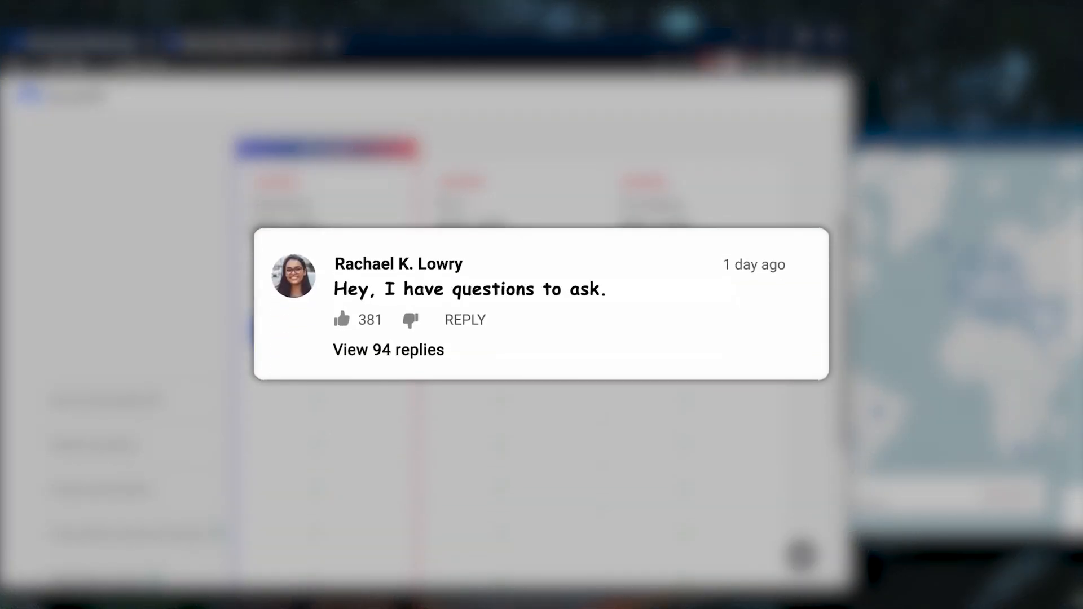